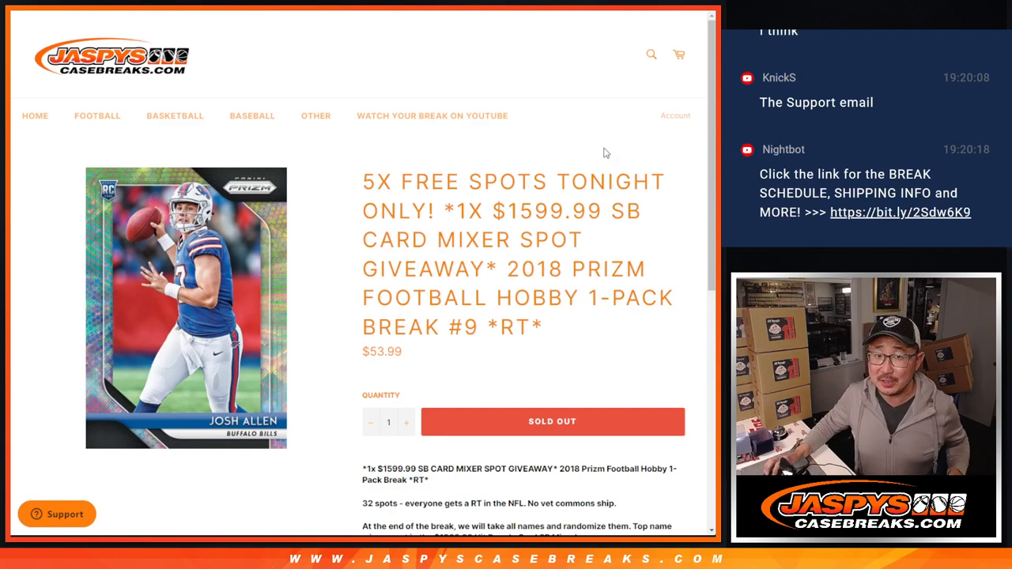
mouse_move(506, 263)
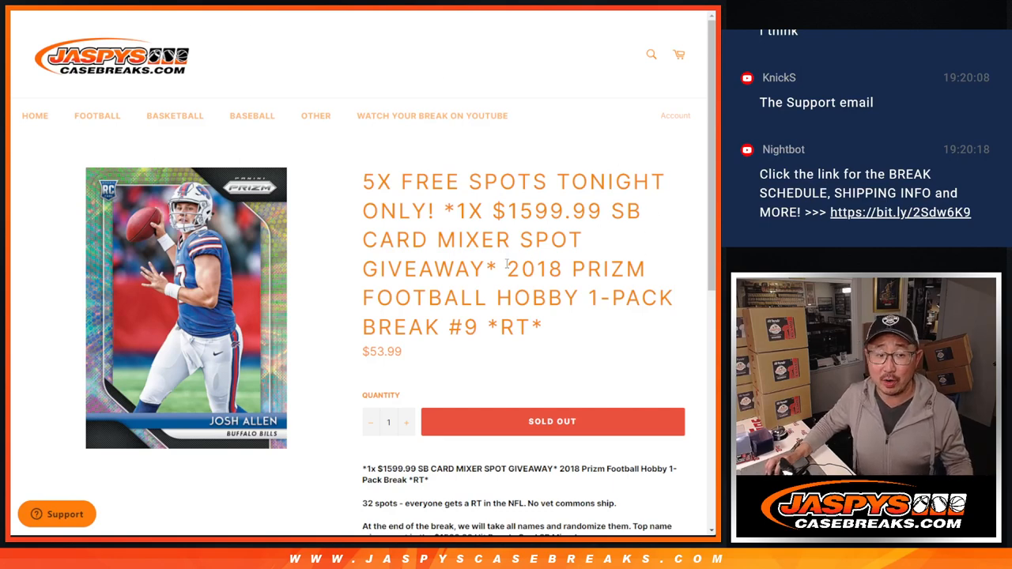
Step: Review the free mixer-spot giveaway break listing on the Jaspys Casebreaks page
left_click_drag(507, 268, 566, 327)
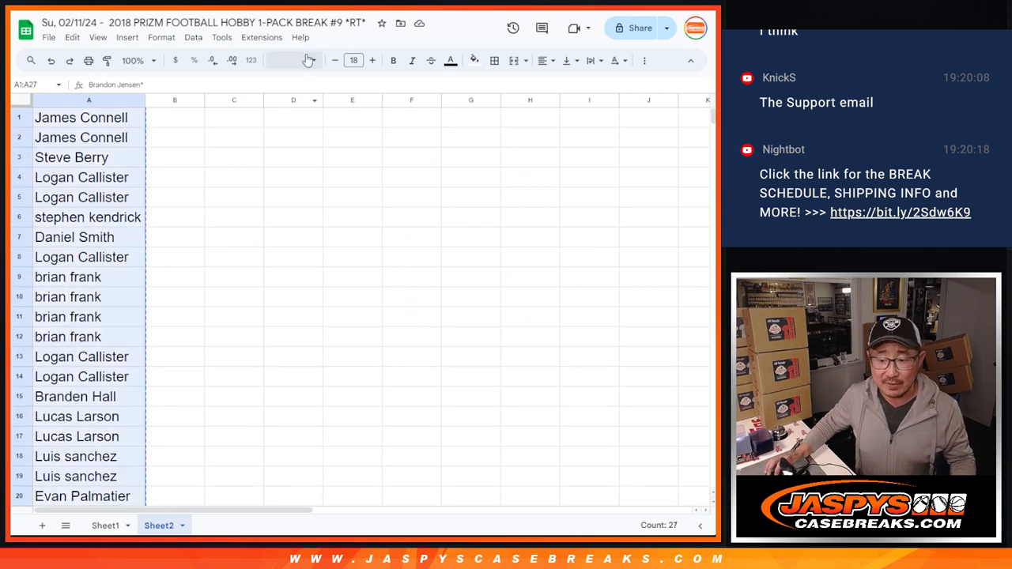
Step: Reshuffle the 27 entrant names repeatedly with Again! on the List Randomizer results
scroll("down", 3)
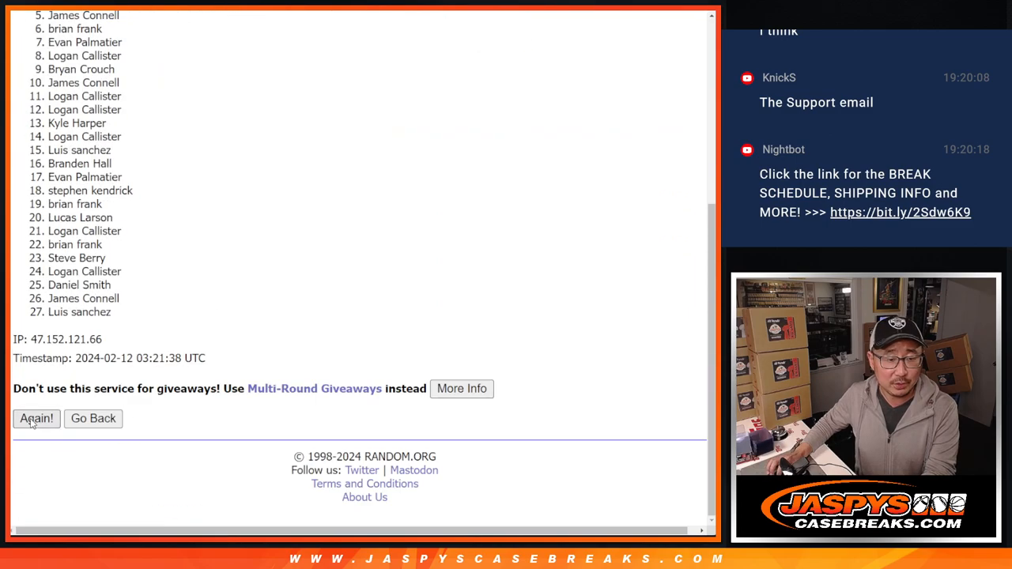
left_click(36, 419)
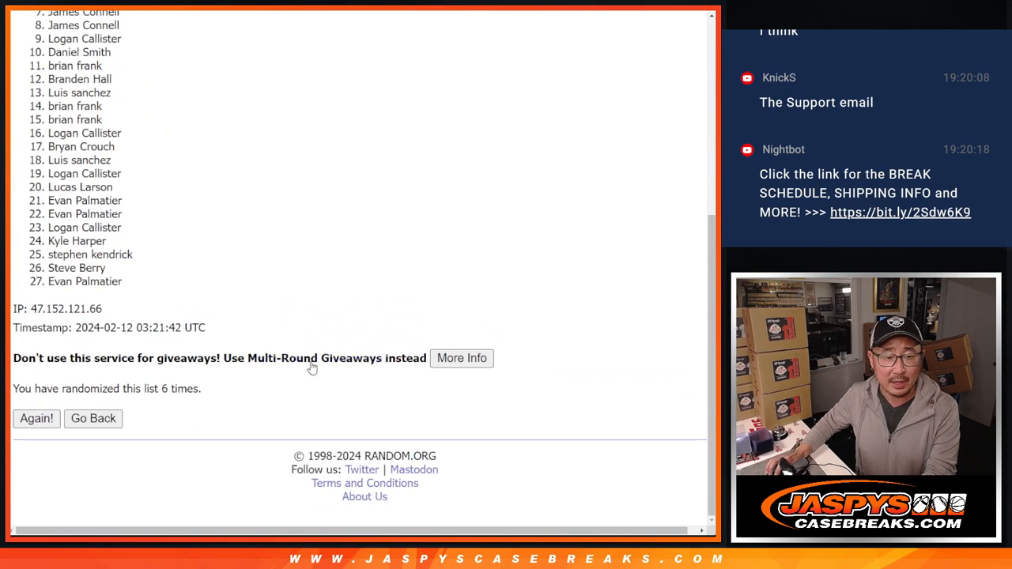
left_click(35, 418)
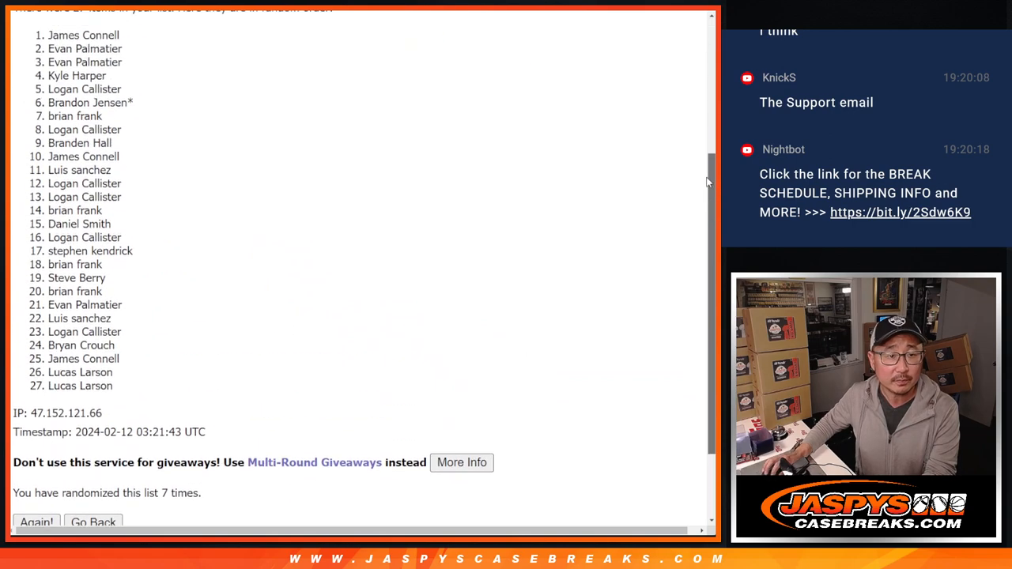
left_click_drag(48, 36, 107, 77)
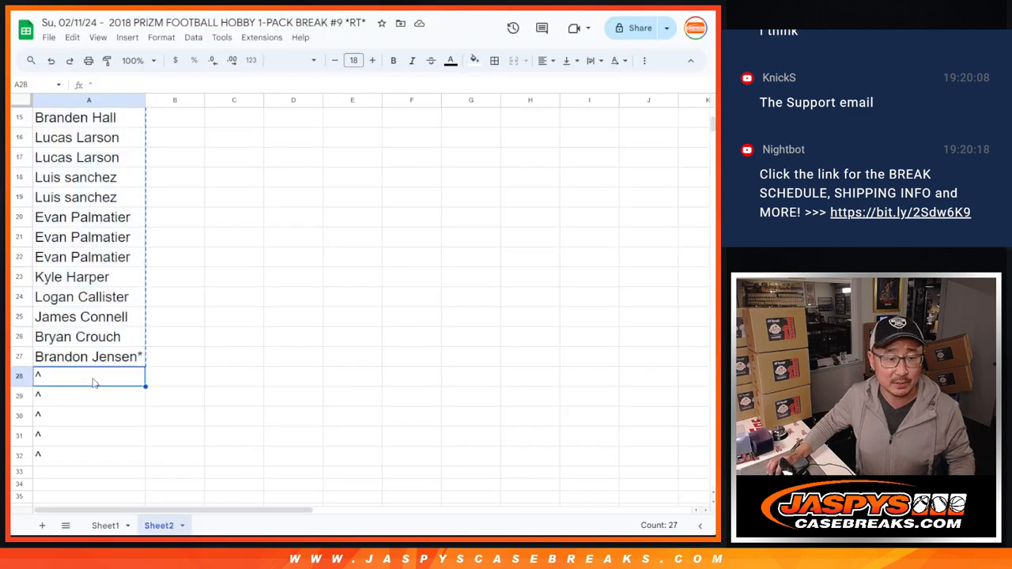
type("James Connell*")
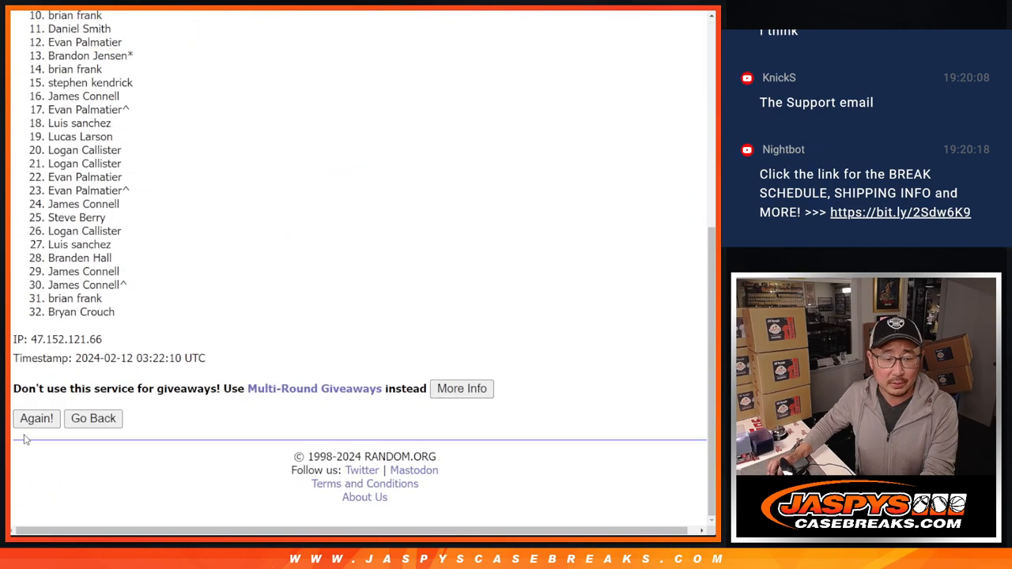
Step: Reshuffle the 32-name entrant list twice more with Again!
left_click(36, 419)
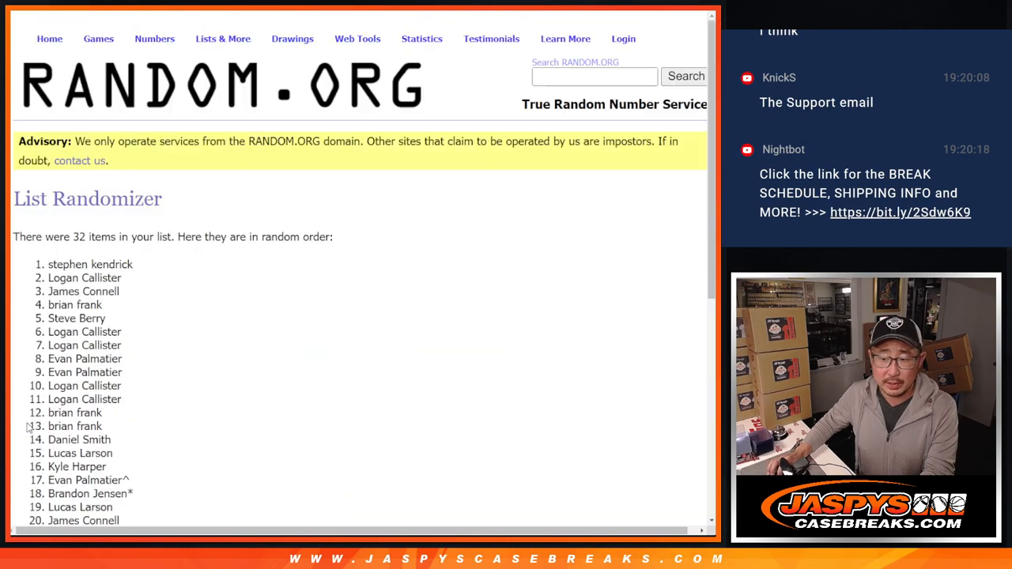
scroll("down", 3)
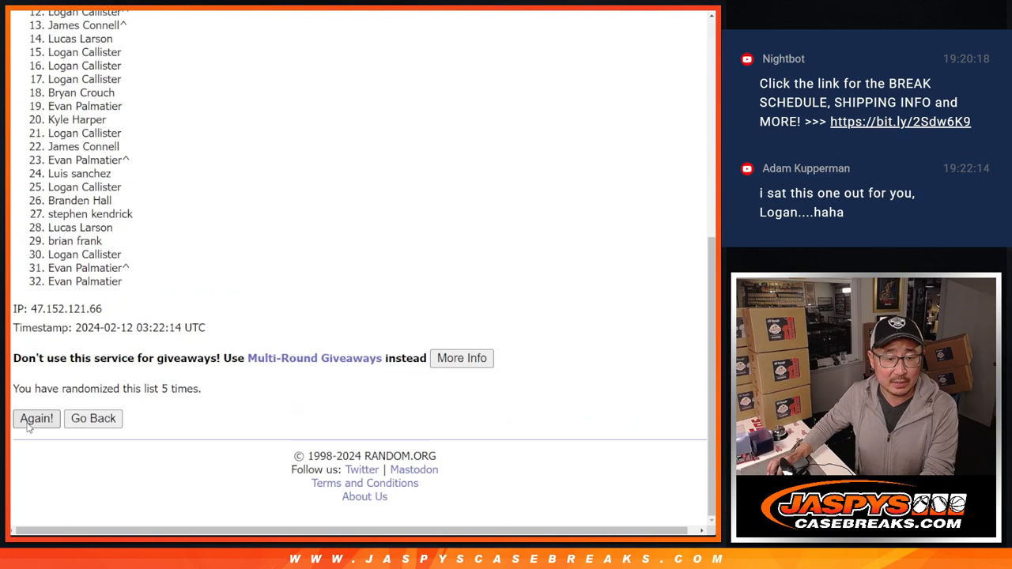
left_click(36, 418)
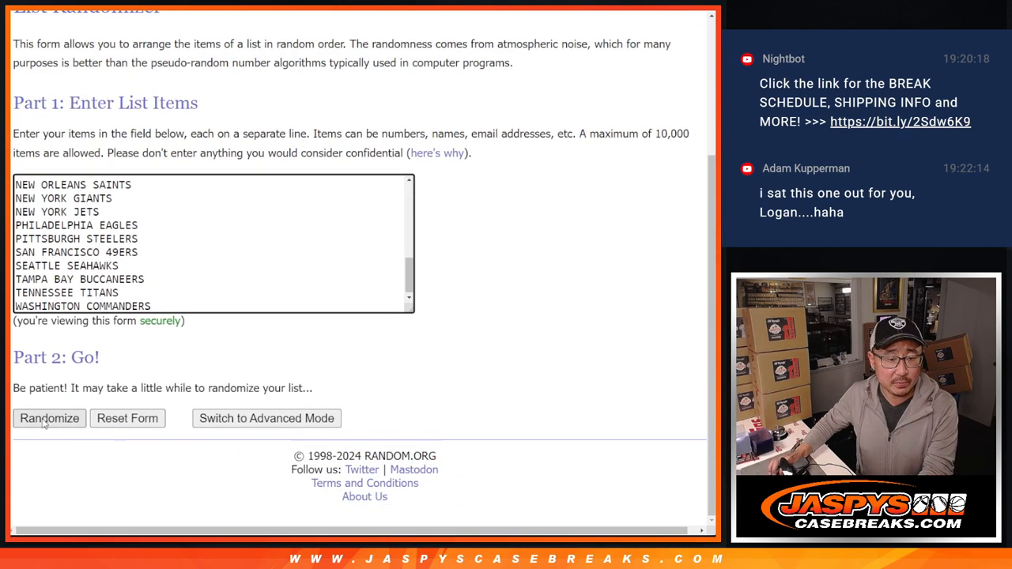
Step: Randomize the 32 NFL teams, reshuffle several times, and review the final team order
left_click(49, 418)
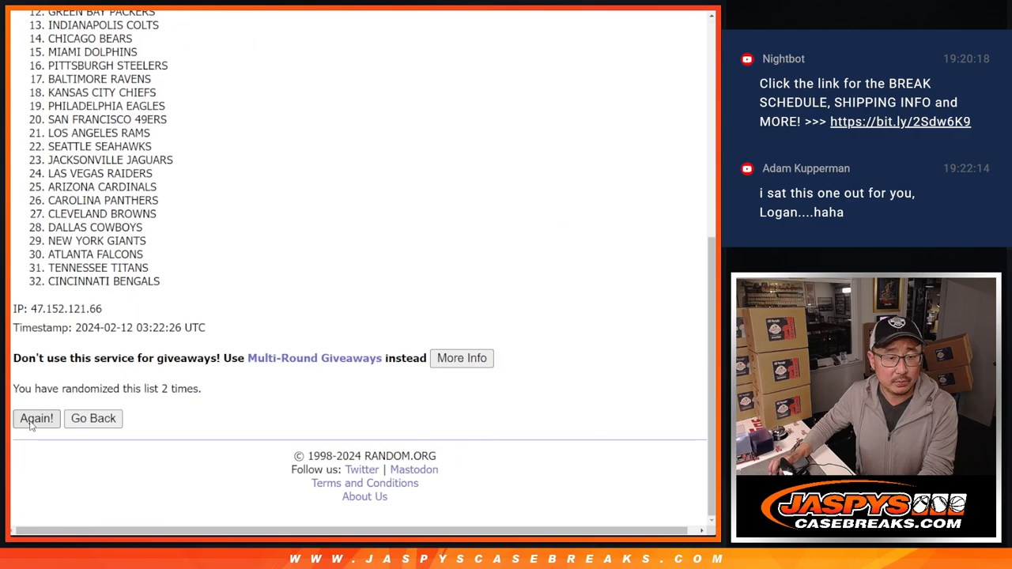
left_click(36, 418)
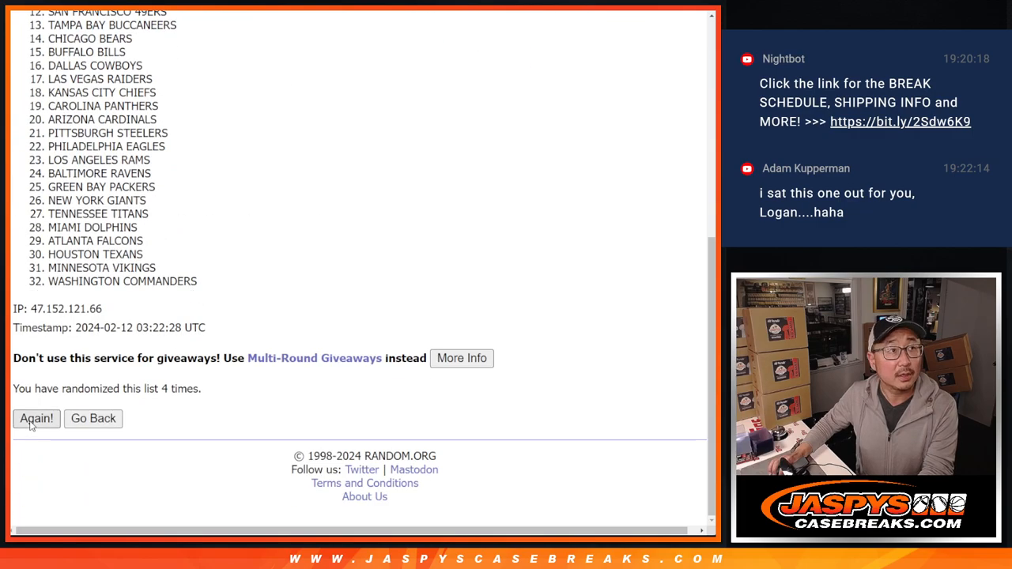
left_click(36, 419)
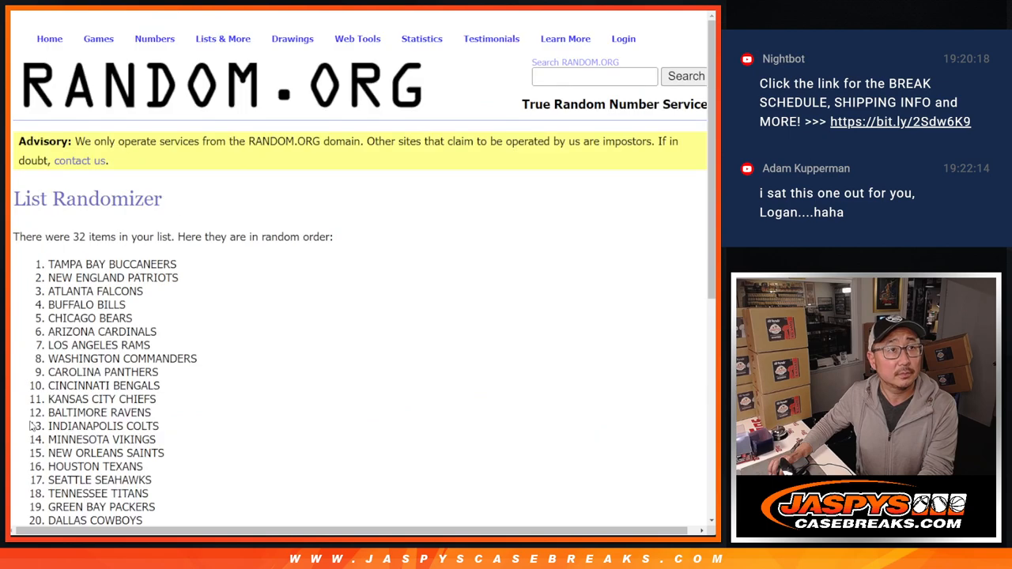
scroll("down", 3)
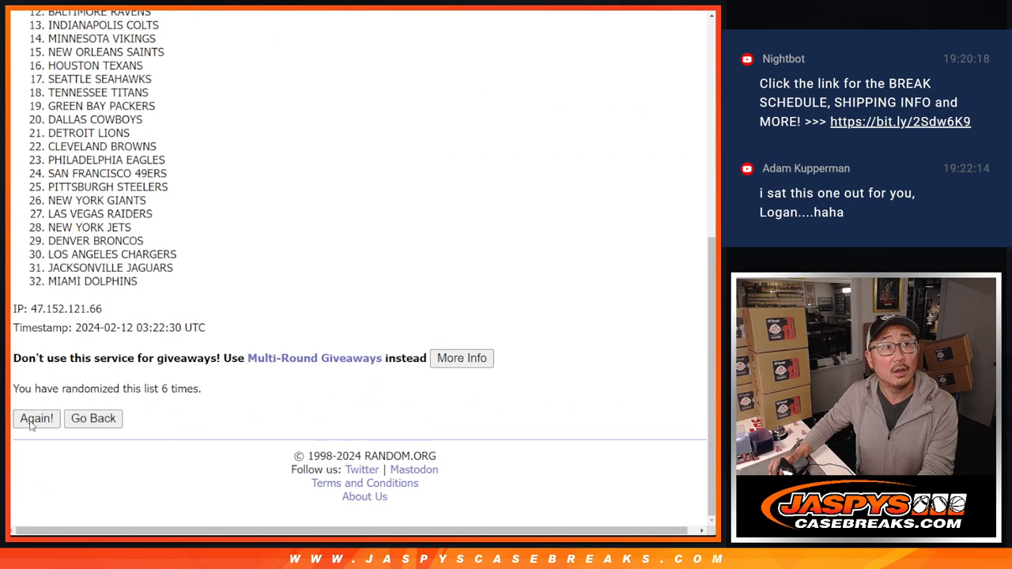
left_click(37, 418)
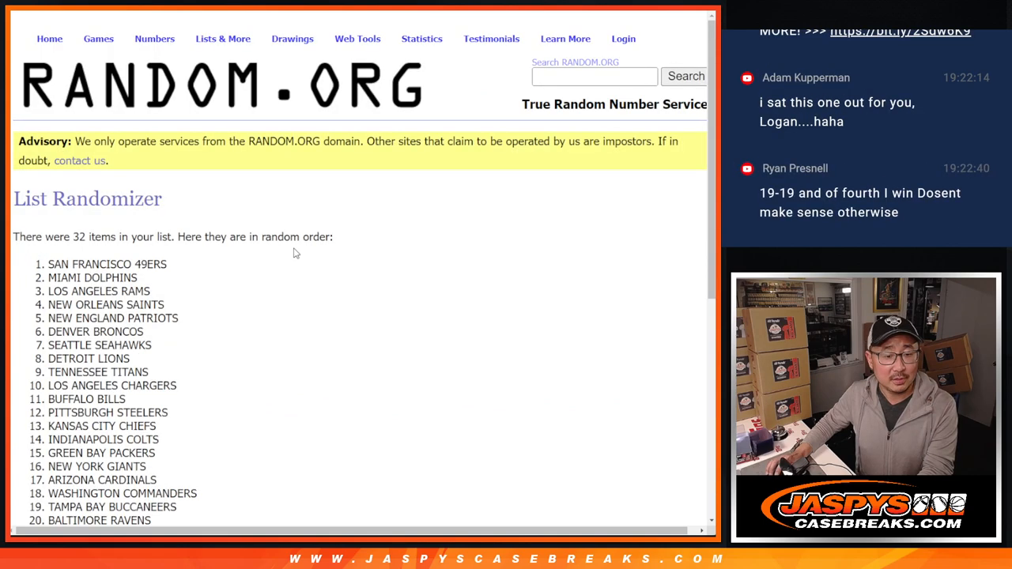
scroll("down", 3)
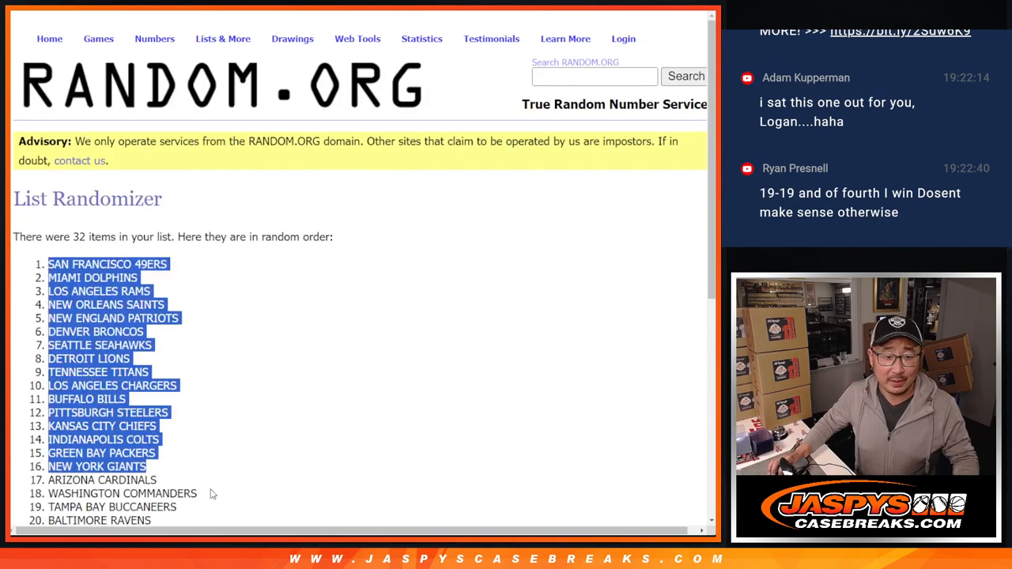
scroll("down", 3)
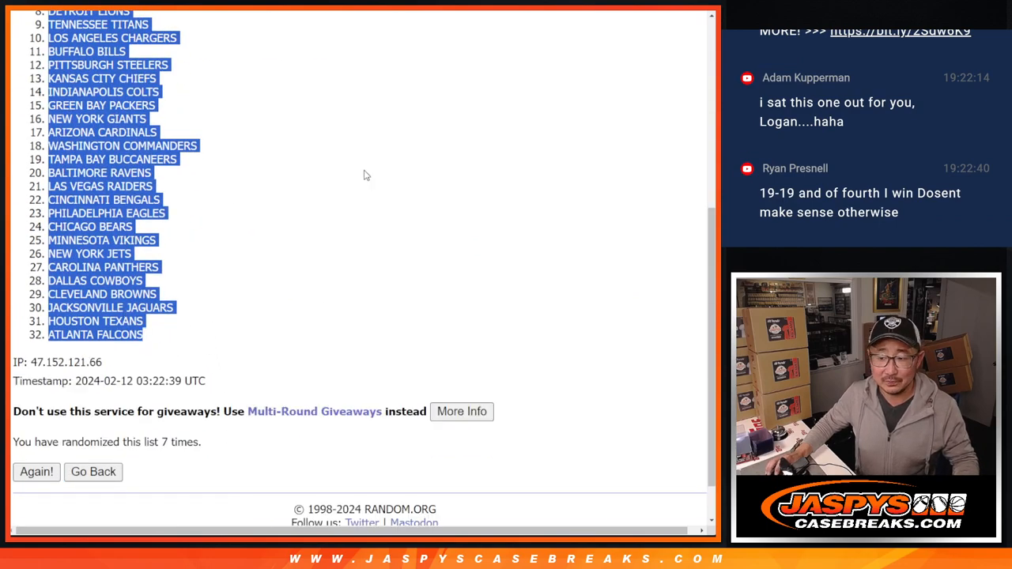
scroll("down", 3)
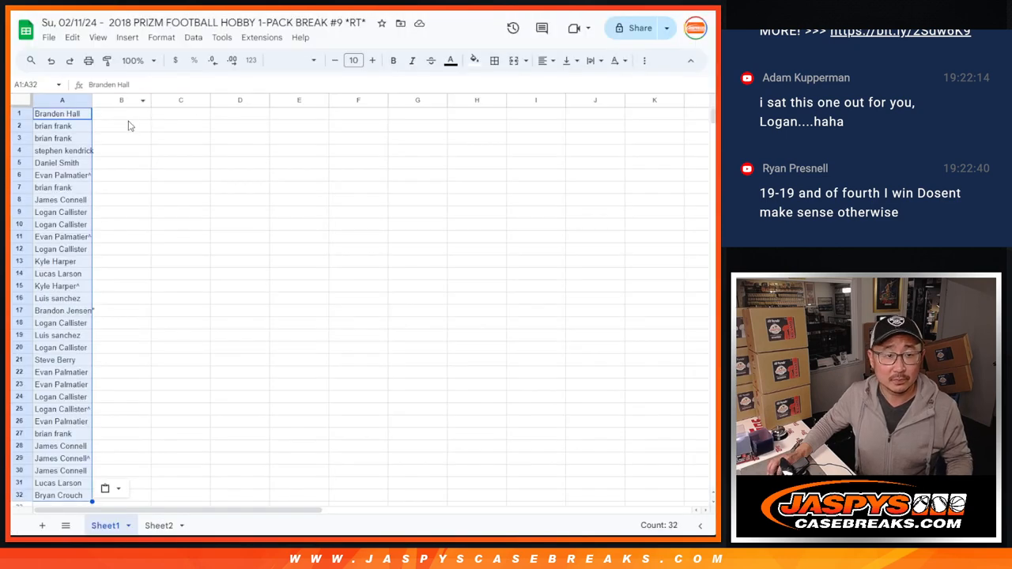
Step: Place the teams in column B, set text size 12 and widen column A to fit the names
left_click(289, 60)
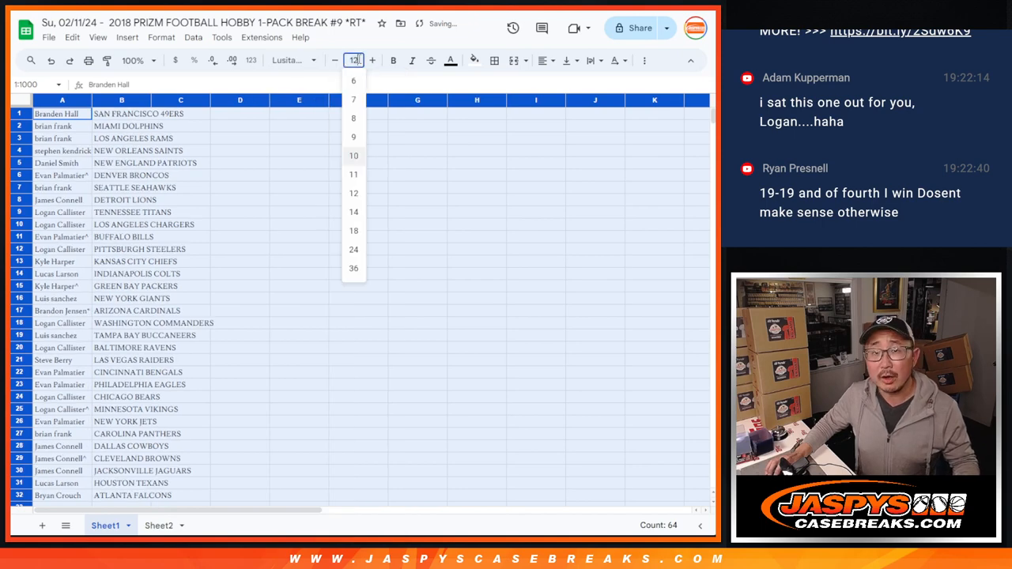
left_click(354, 193)
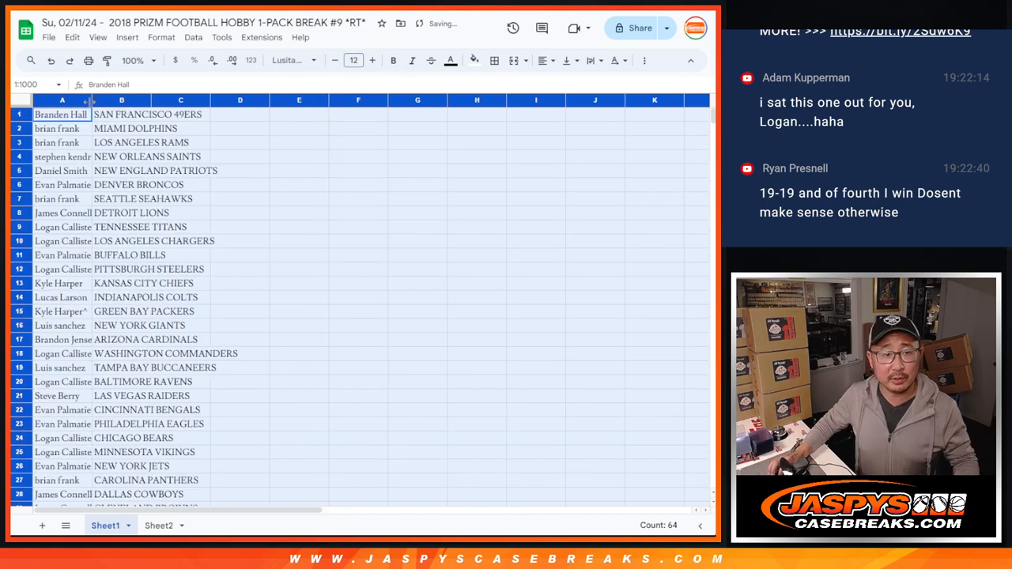
left_click_drag(95, 100, 105, 100)
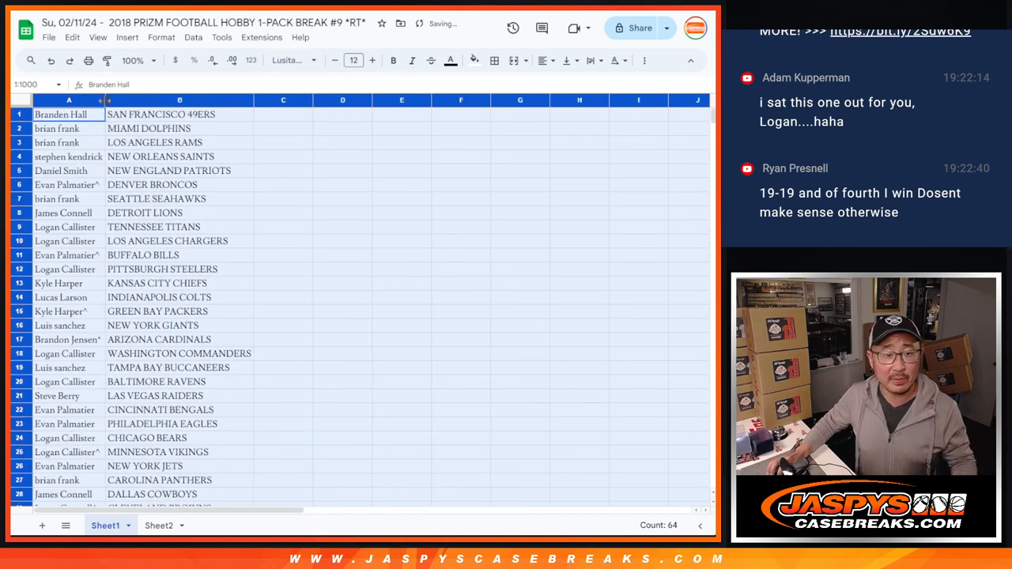
left_click(132, 60)
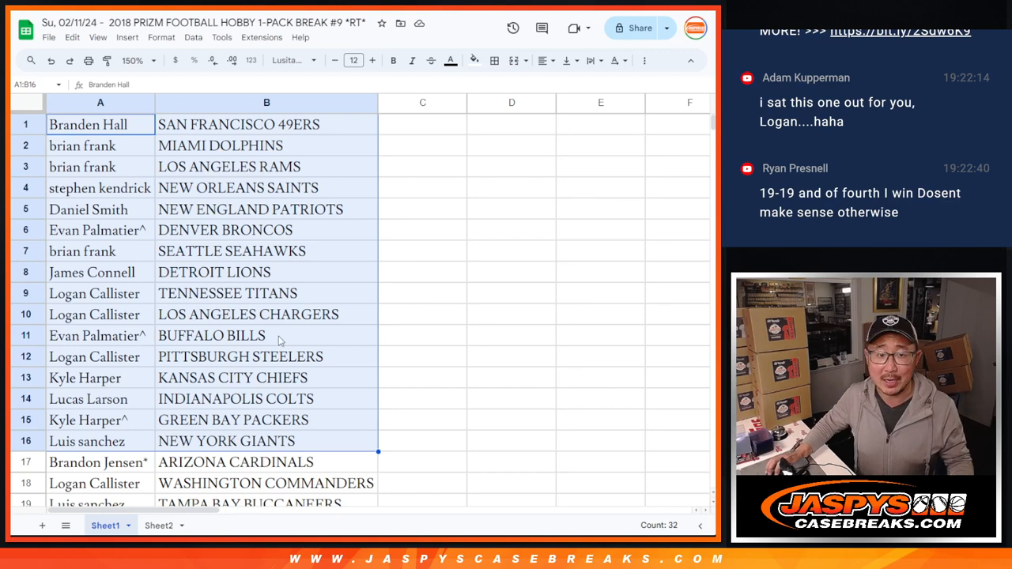
mouse_move(230, 208)
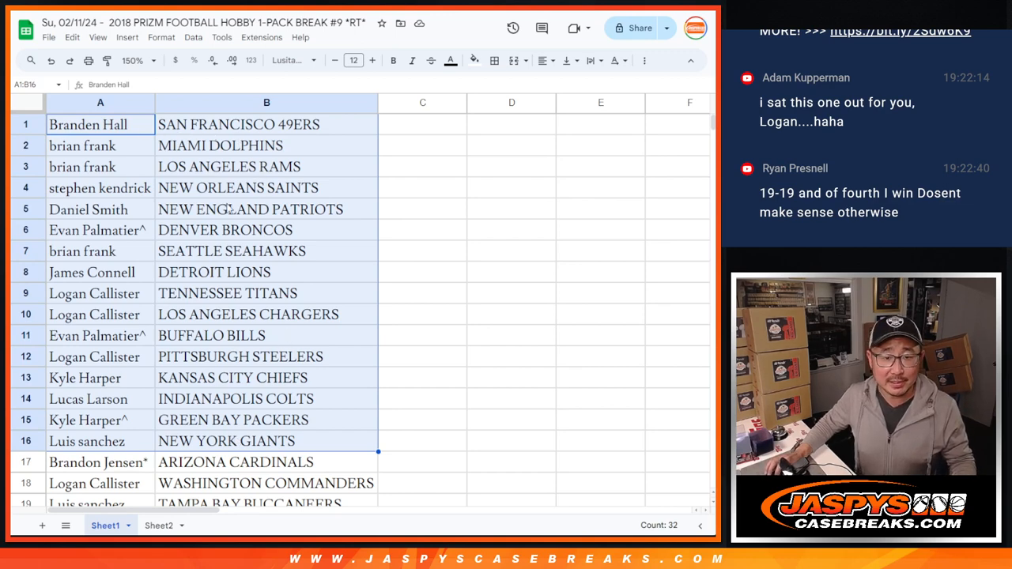
mouse_move(278, 387)
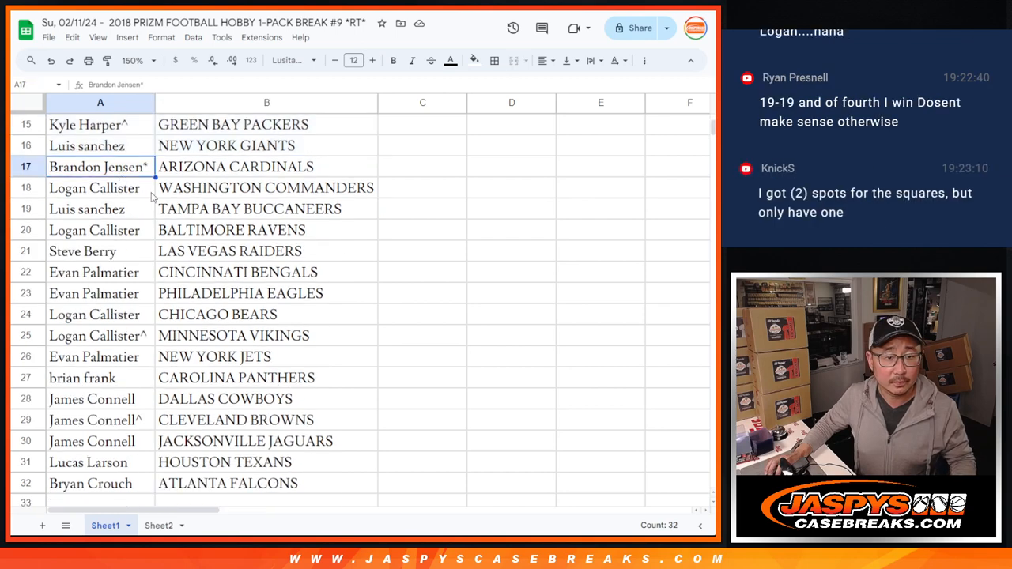
Step: Select the name-team pairs through row 32 for sorting by team name
left_click_drag(100, 167, 267, 483)
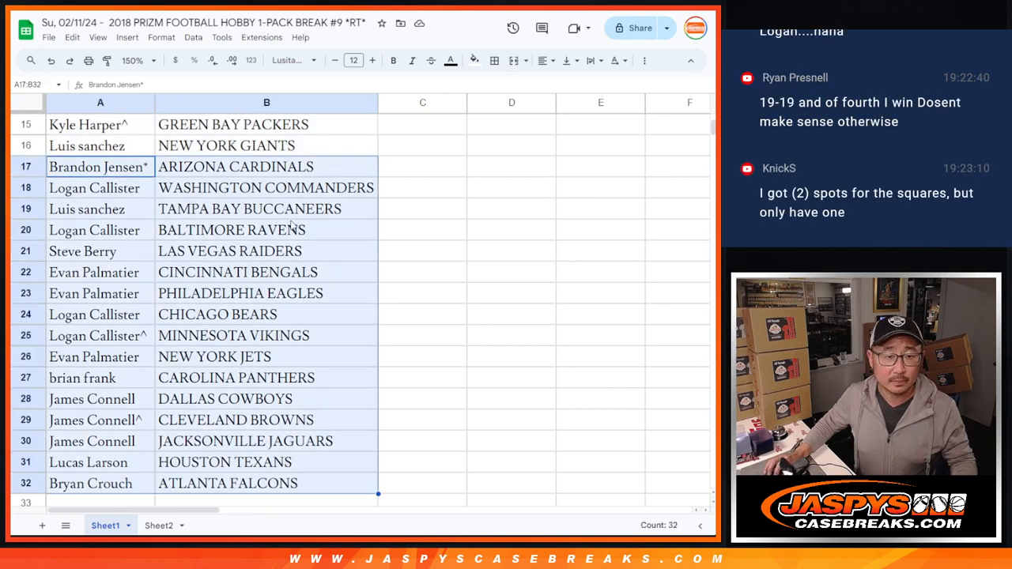
scroll("up", 3)
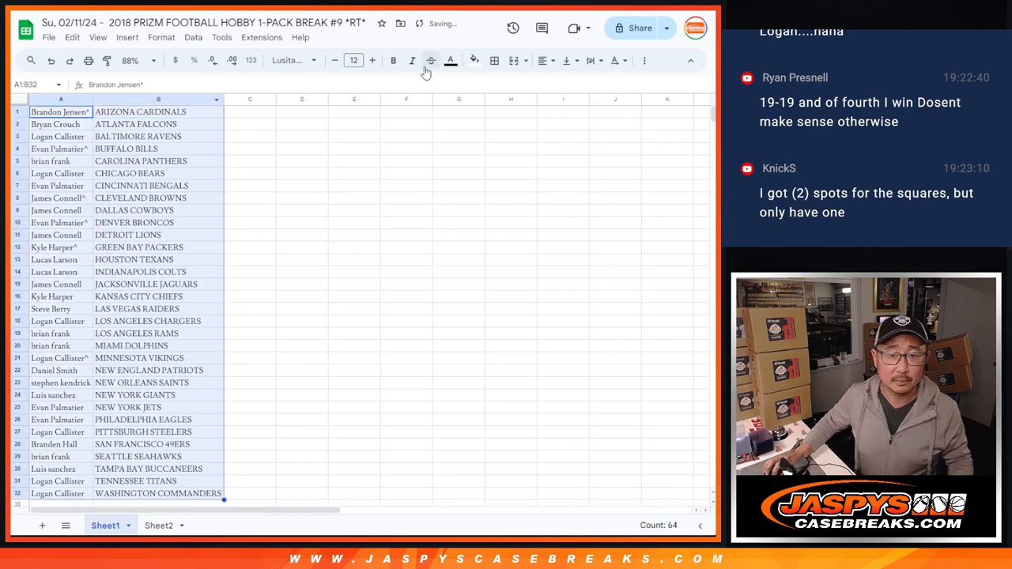
Step: Print the team-sorted list of 32 name and NFL team pairings
left_click(494, 60)
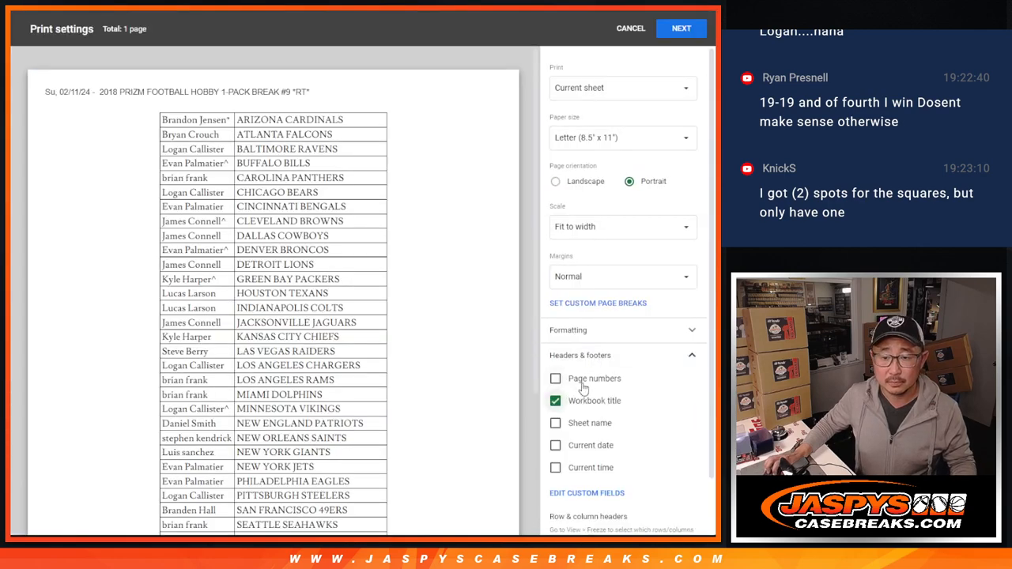
left_click(680, 27)
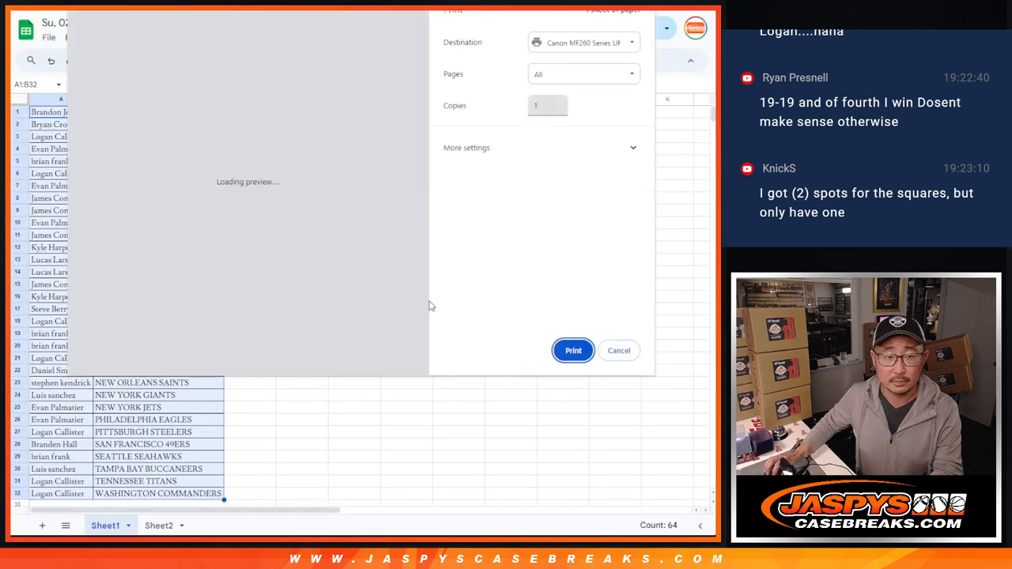
left_click(618, 350)
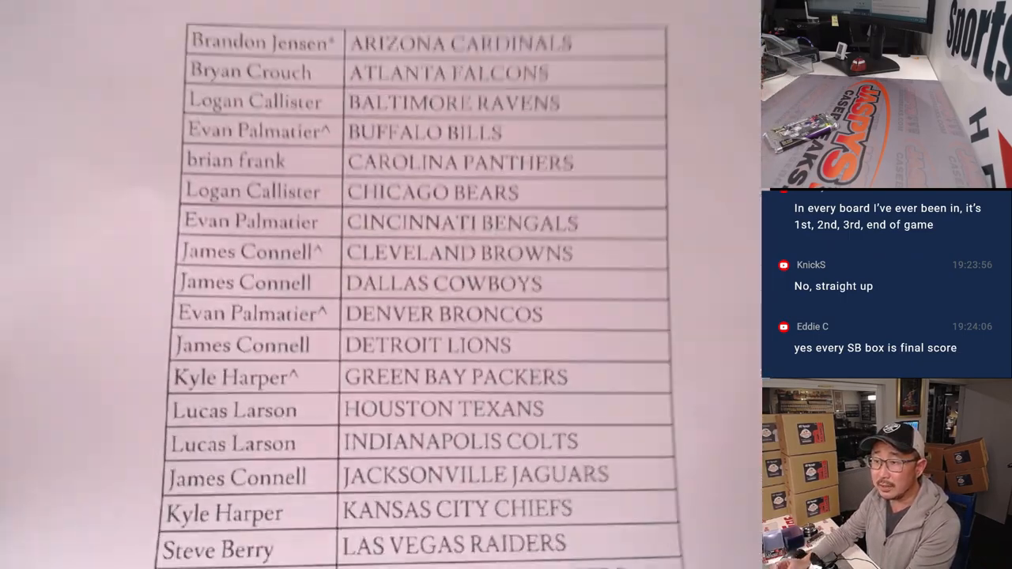
Step: Scroll the RANDOM.ORG page toward the Dice Roller set for two dice
scroll("down", 3)
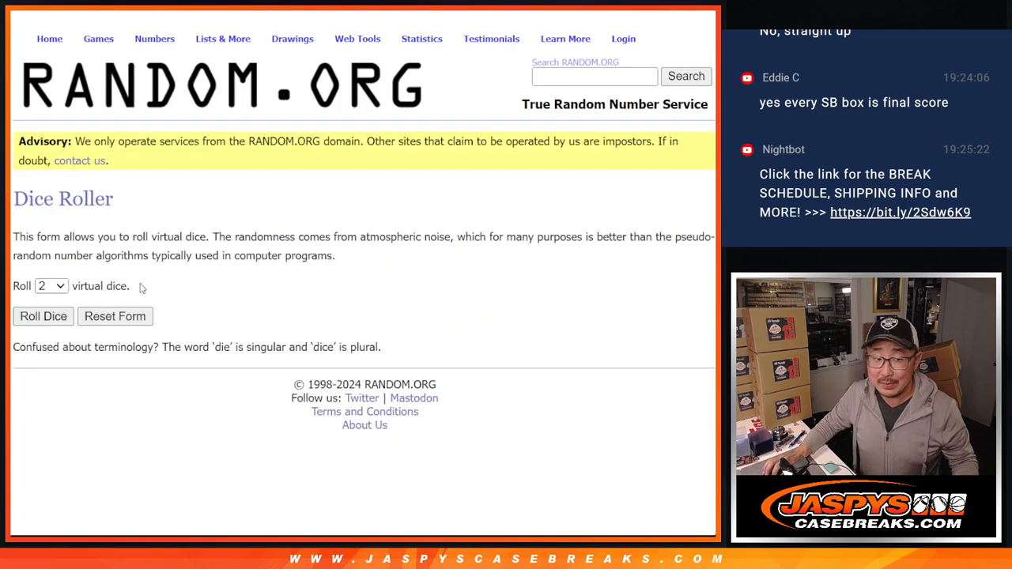
Step: Return to the List Randomizer and shuffle the 32 names, scrolling up to the results
left_click(43, 316)
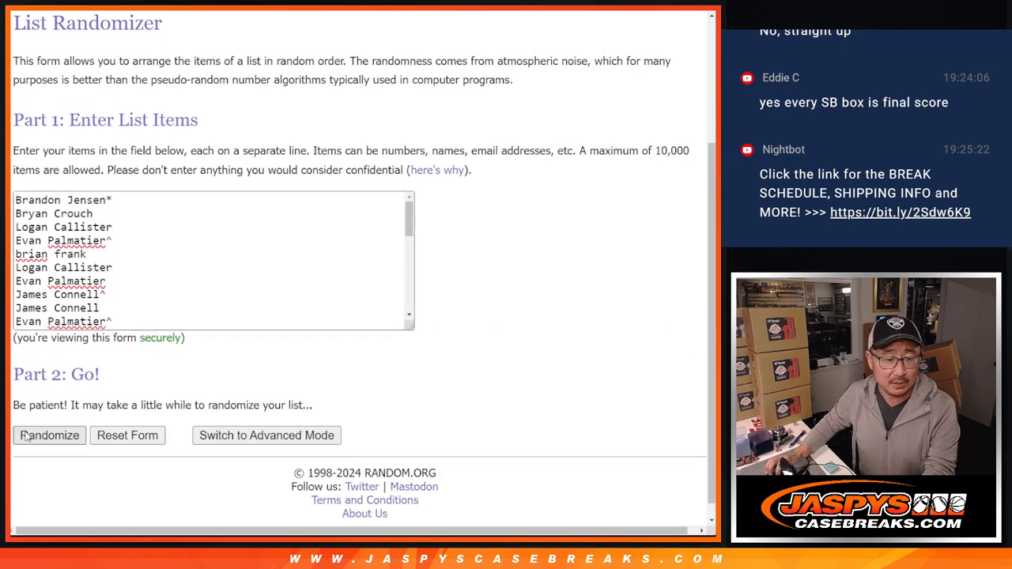
left_click(50, 435)
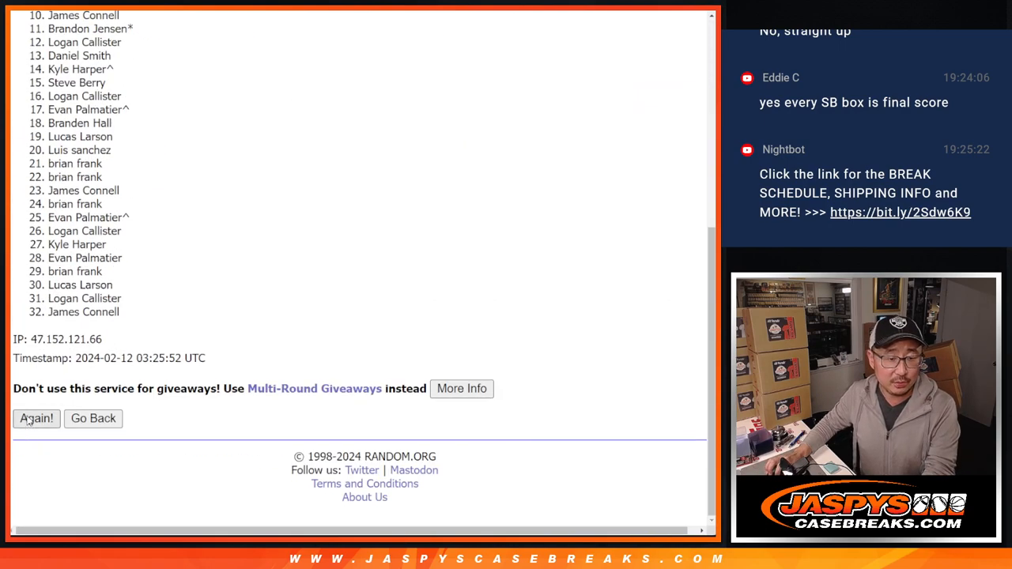
left_click(36, 418)
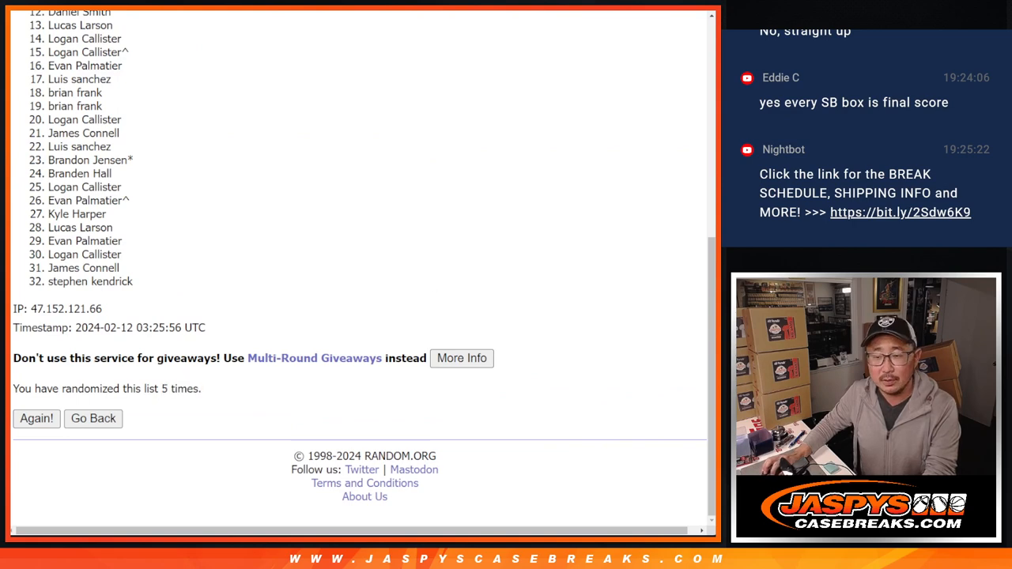
scroll("up", 3)
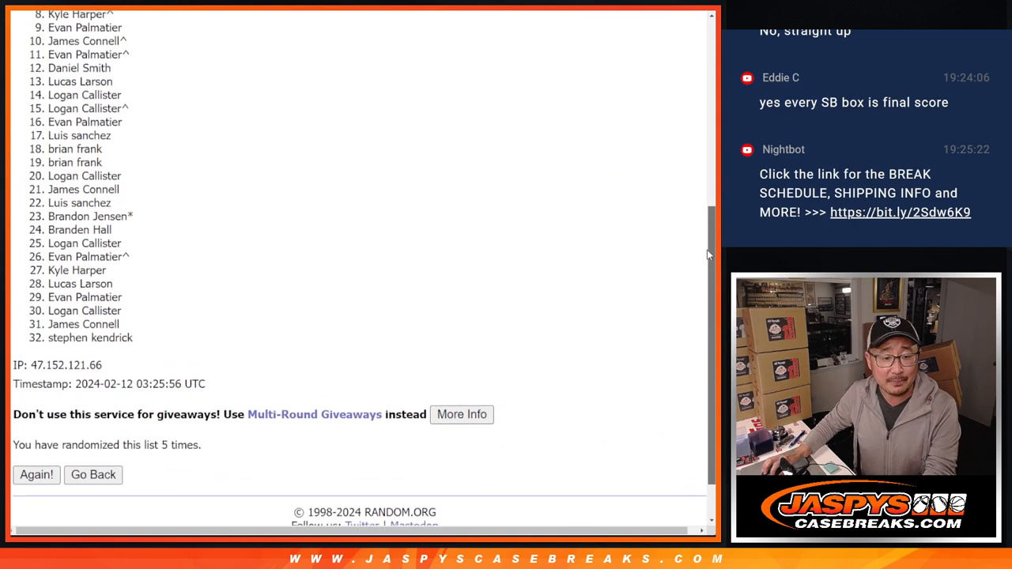
scroll("up", 3)
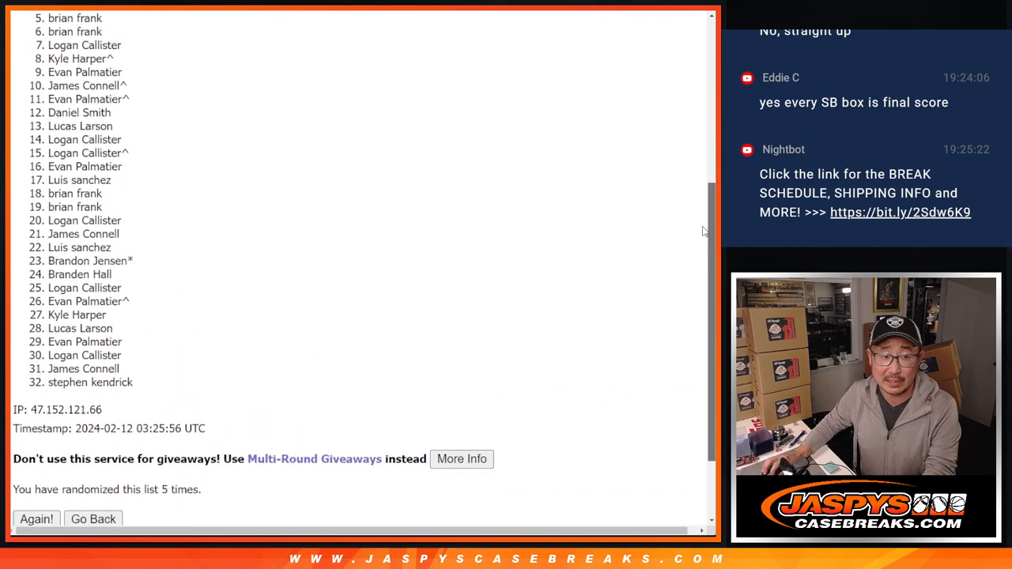
scroll("up", 3)
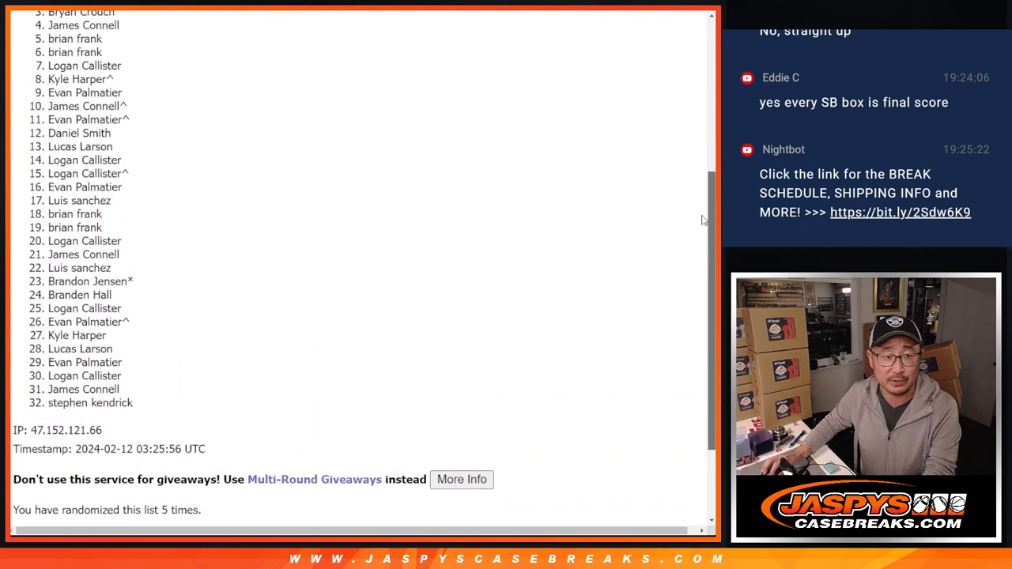
scroll("up", 3)
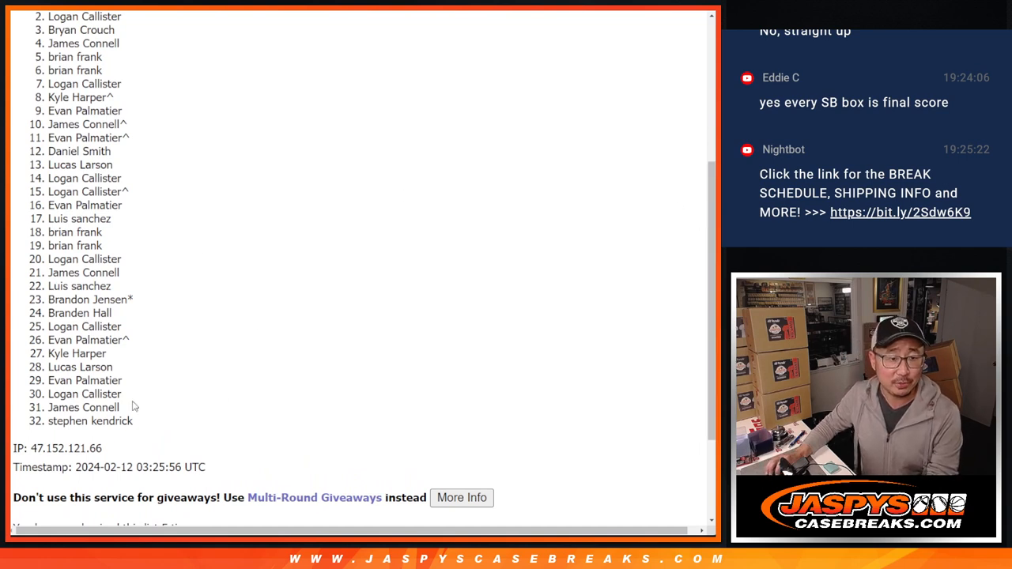
mouse_move(704, 336)
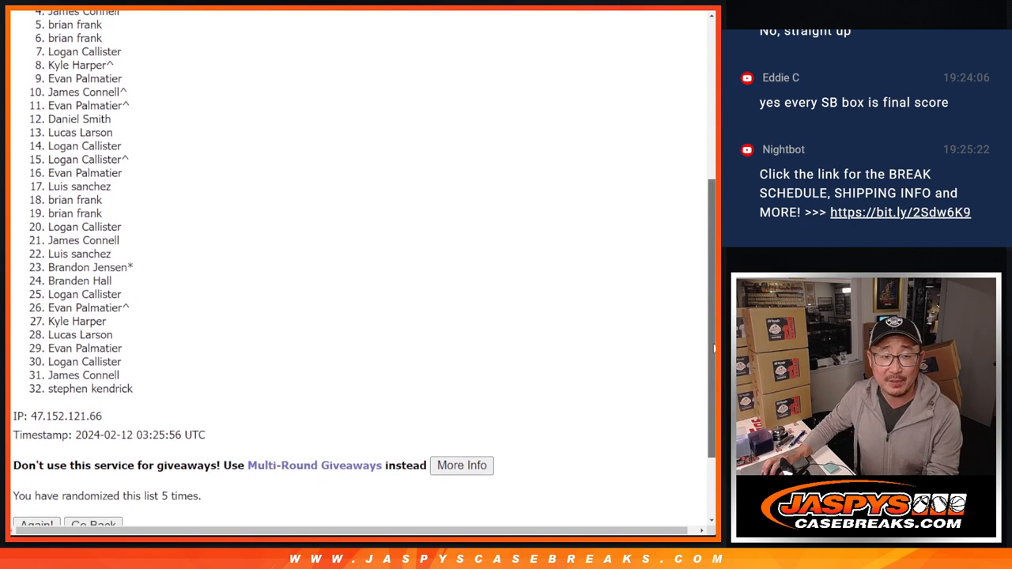
scroll("up", 3)
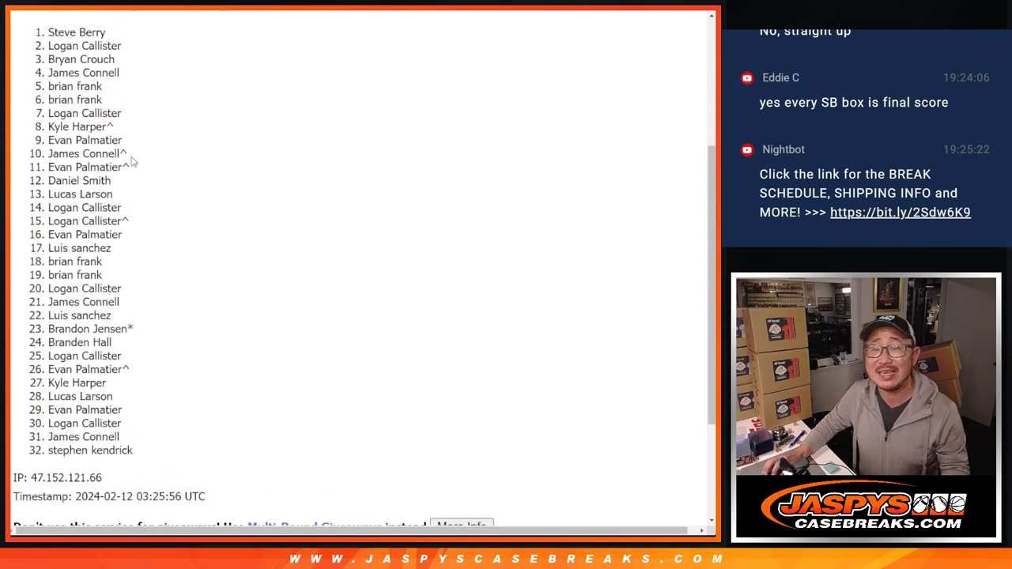
double_click(76, 32)
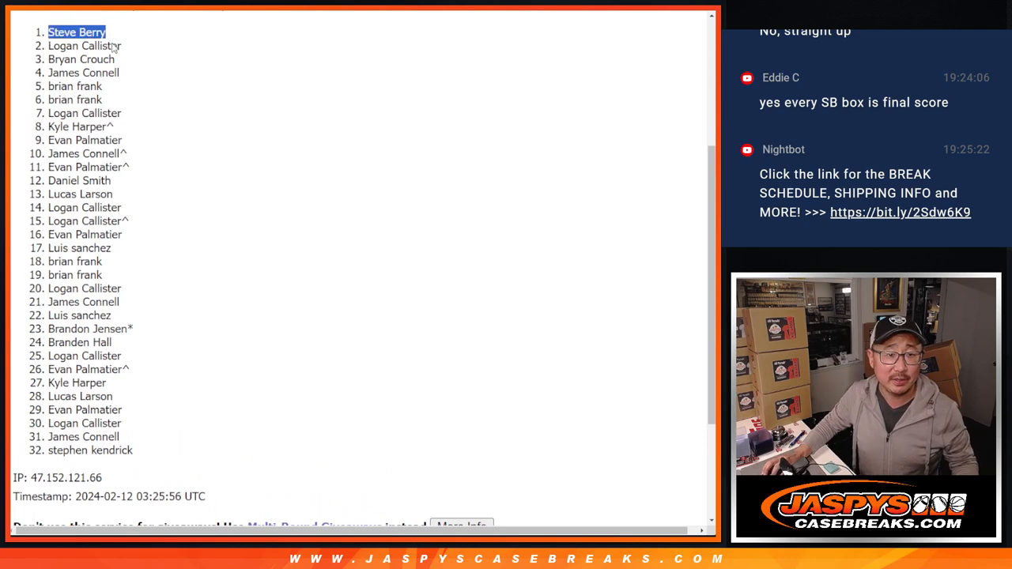
scroll("down", 3)
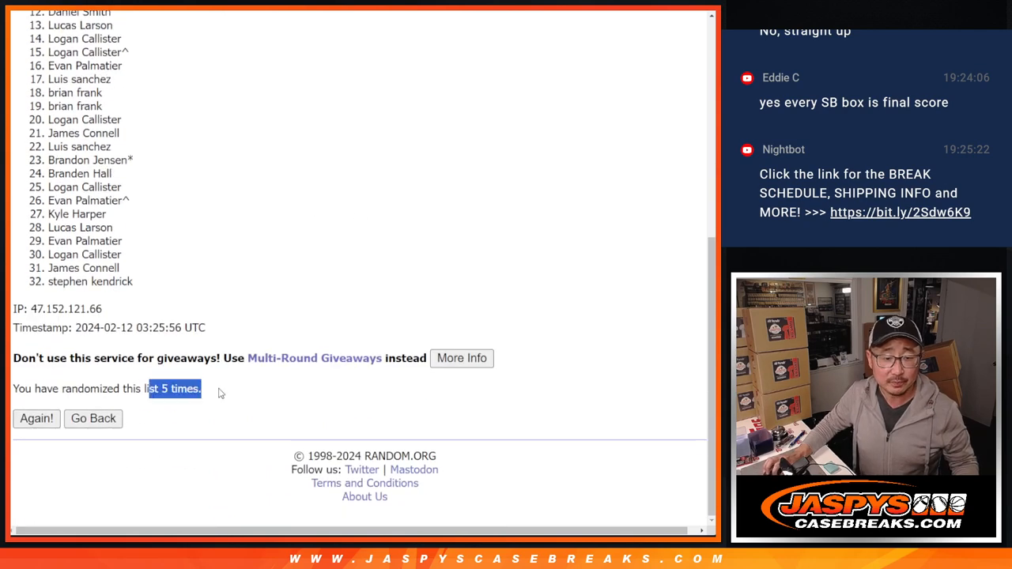
left_click(36, 418)
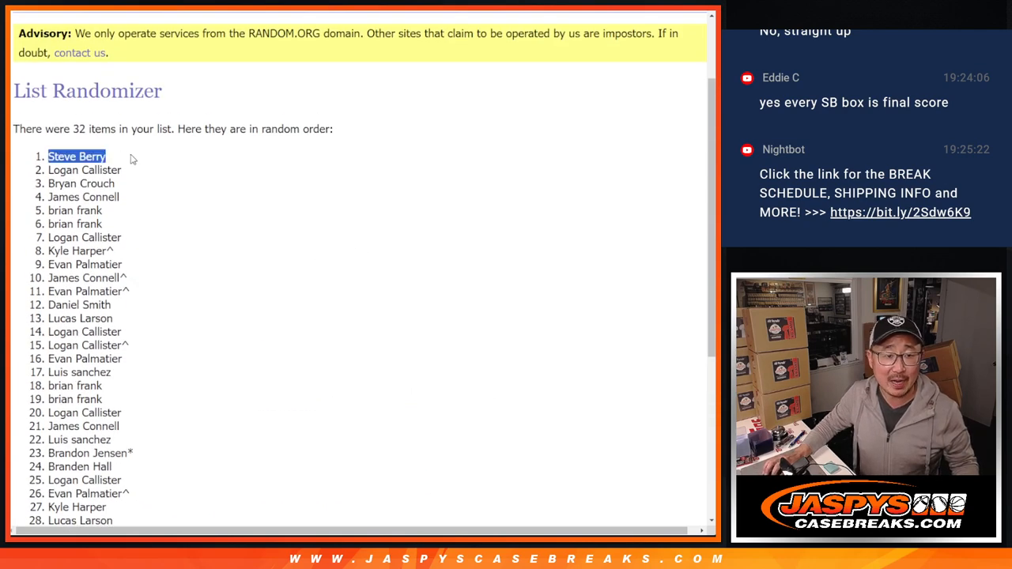
scroll("down", 3)
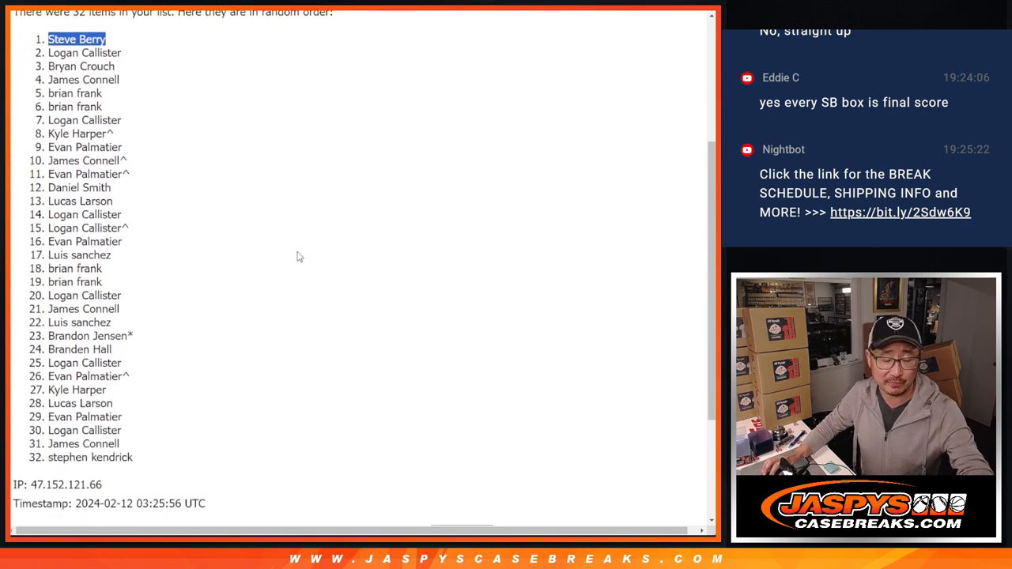
mouse_move(292, 254)
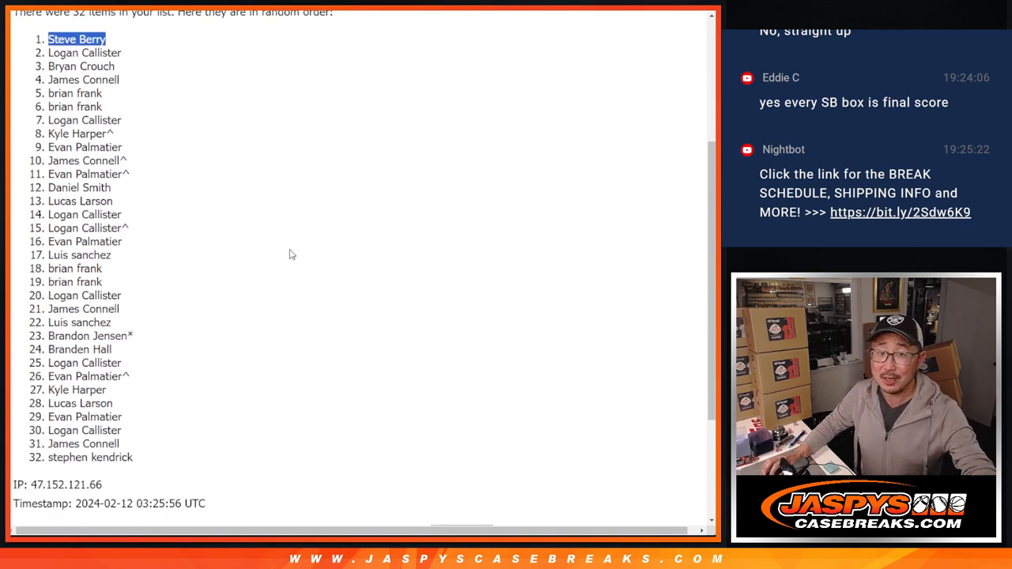